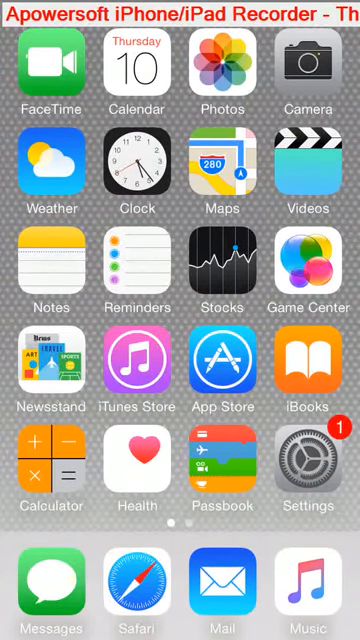
# Step: Swipe to the Home Screen page holding Carbogen Breathing and launch it
pyautogui.hscroll(-3)
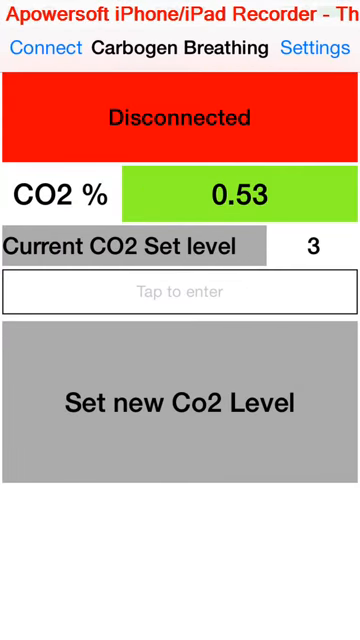
# Step: Scan for Bluetooth devices and connect to HMSoft to receive live CO2 readings
pyautogui.click(42, 47)
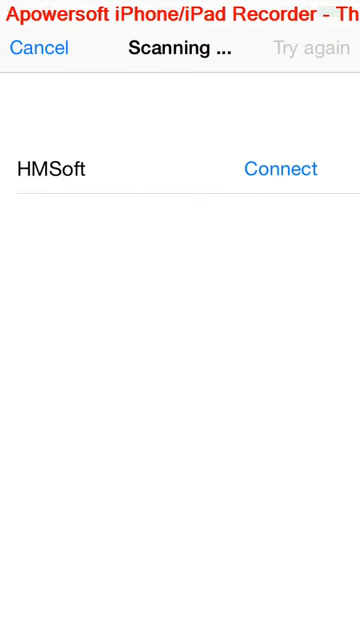
pyautogui.click(281, 168)
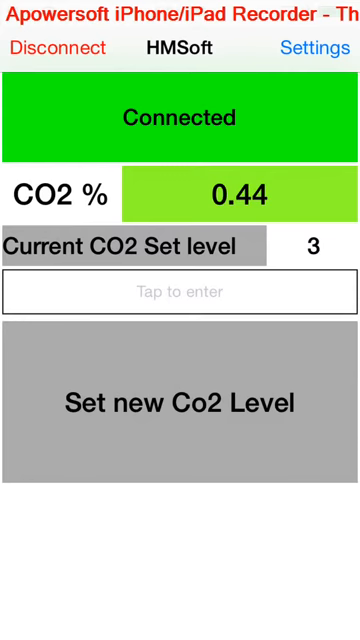
# Step: Enter 3.33 as the new CO2 set level in the 'Tap to enter' field
pyautogui.click(180, 292)
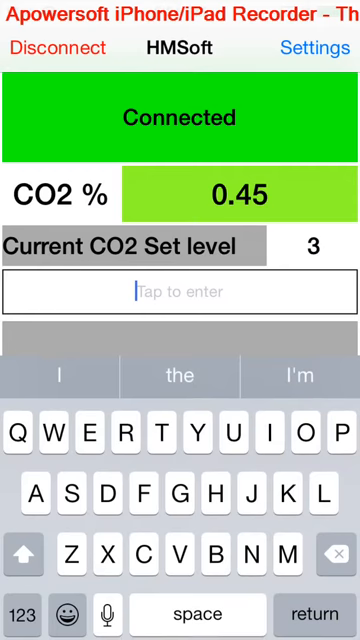
pyautogui.click(30, 614)
pyautogui.write('3.33')
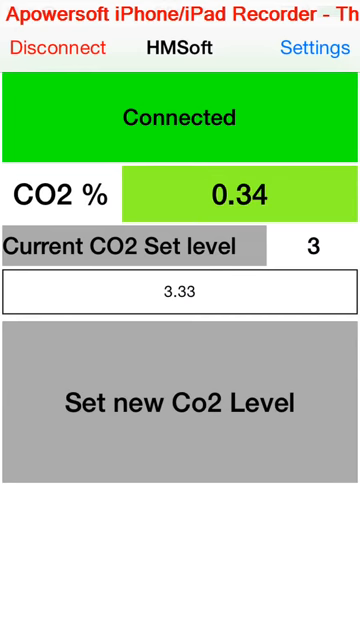
# Step: Disconnect from HMSoft and reconnect so the new level takes effect
pyautogui.click(52, 48)
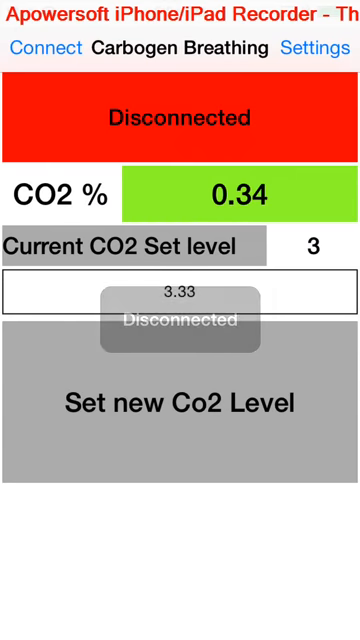
pyautogui.click(42, 47)
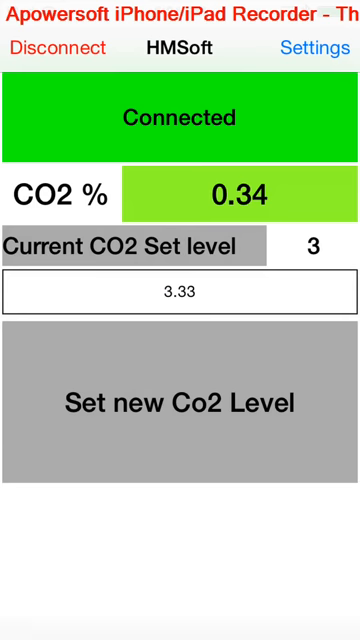